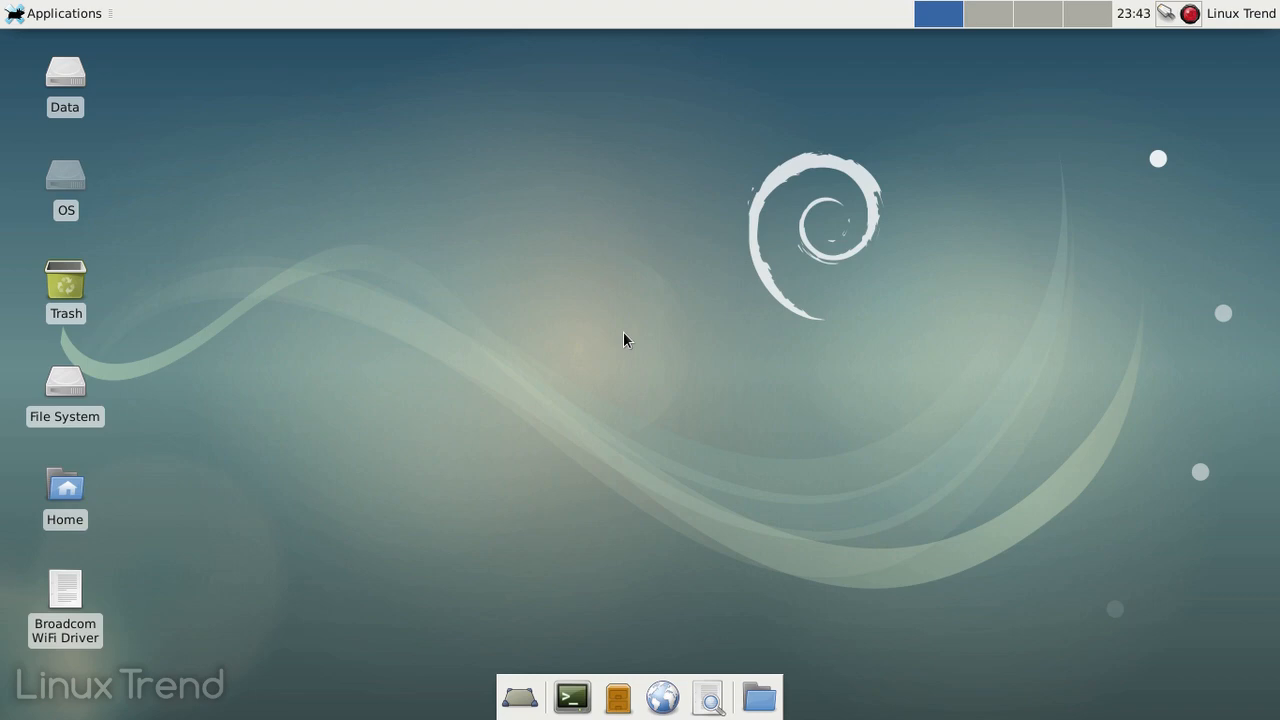
mouse_move(1092, 158)
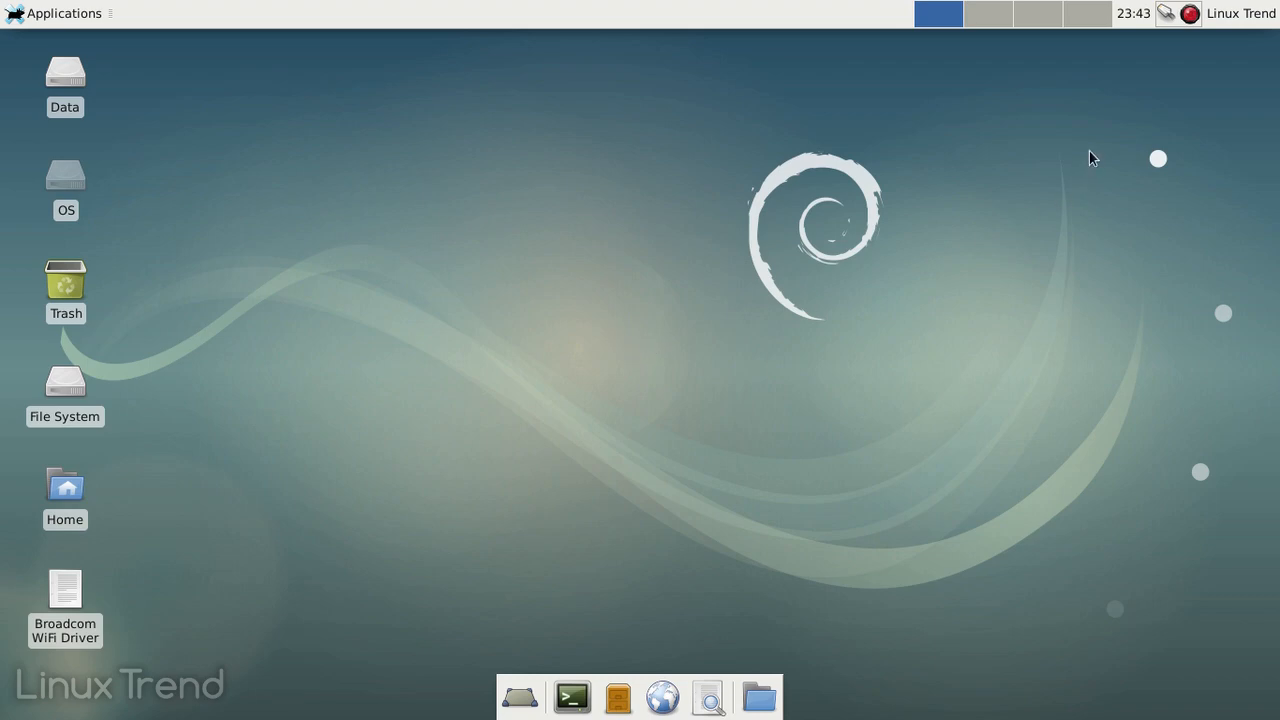
Show the network connections list with the wired connection and VPN options.
click(1164, 12)
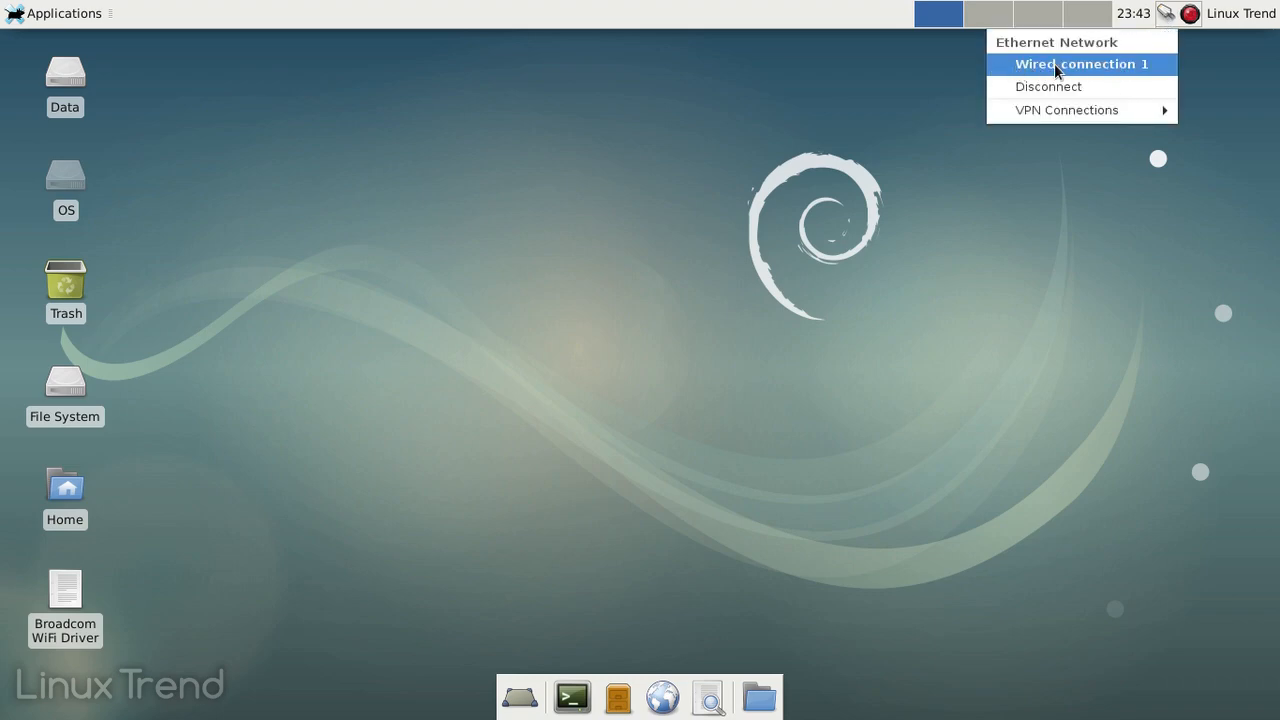
mouse_move(454, 336)
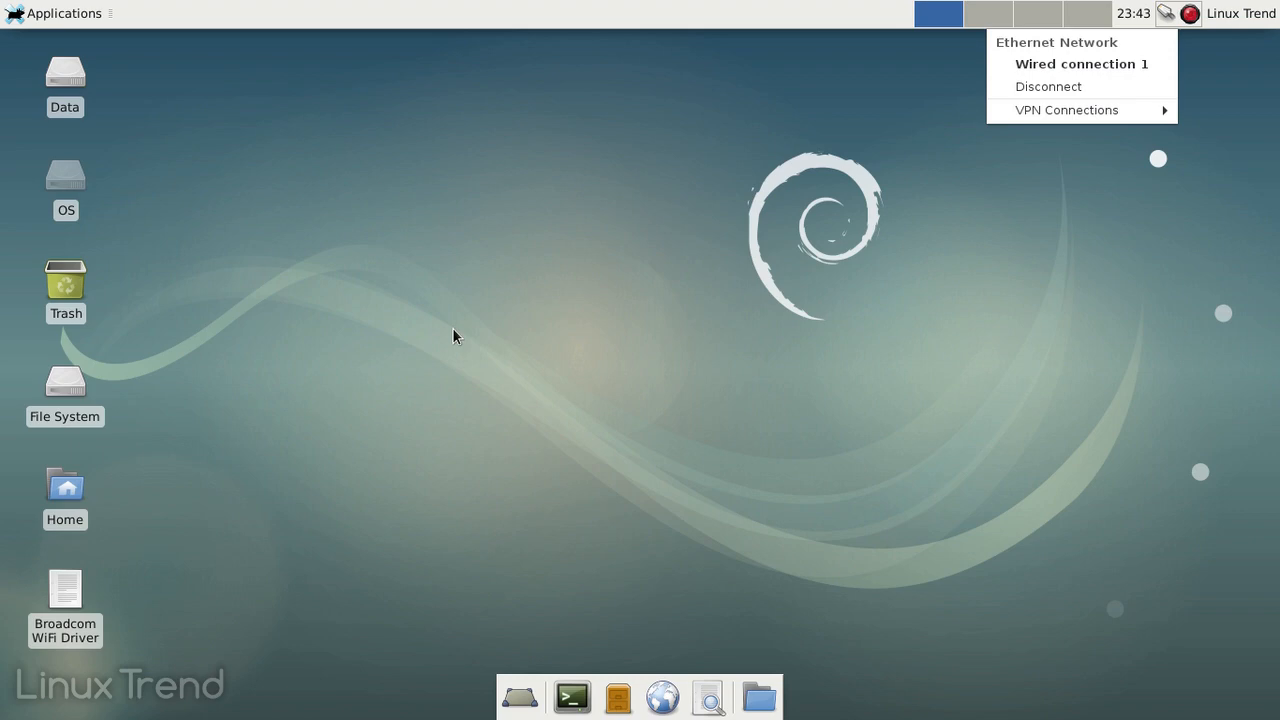
View the Broadcom WiFi Driver notes with word wrap and launch a Terminal Emulator beside them.
double_click(64, 588)
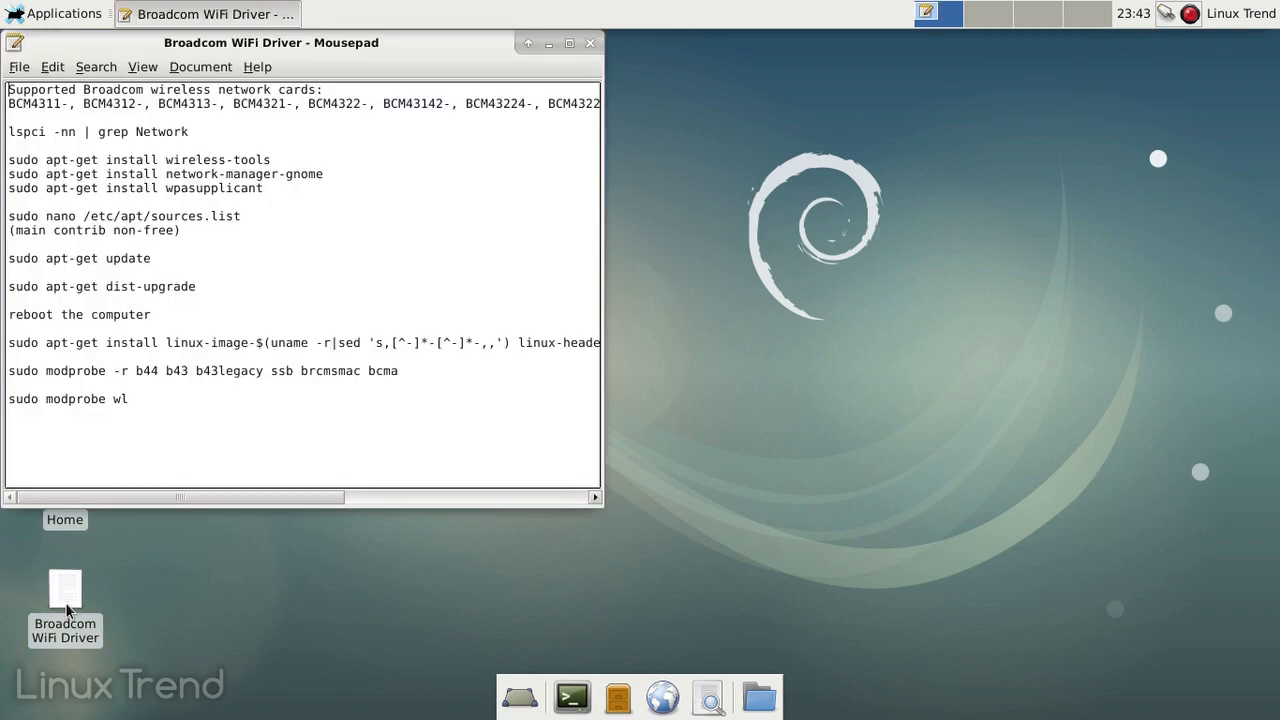
click(200, 68)
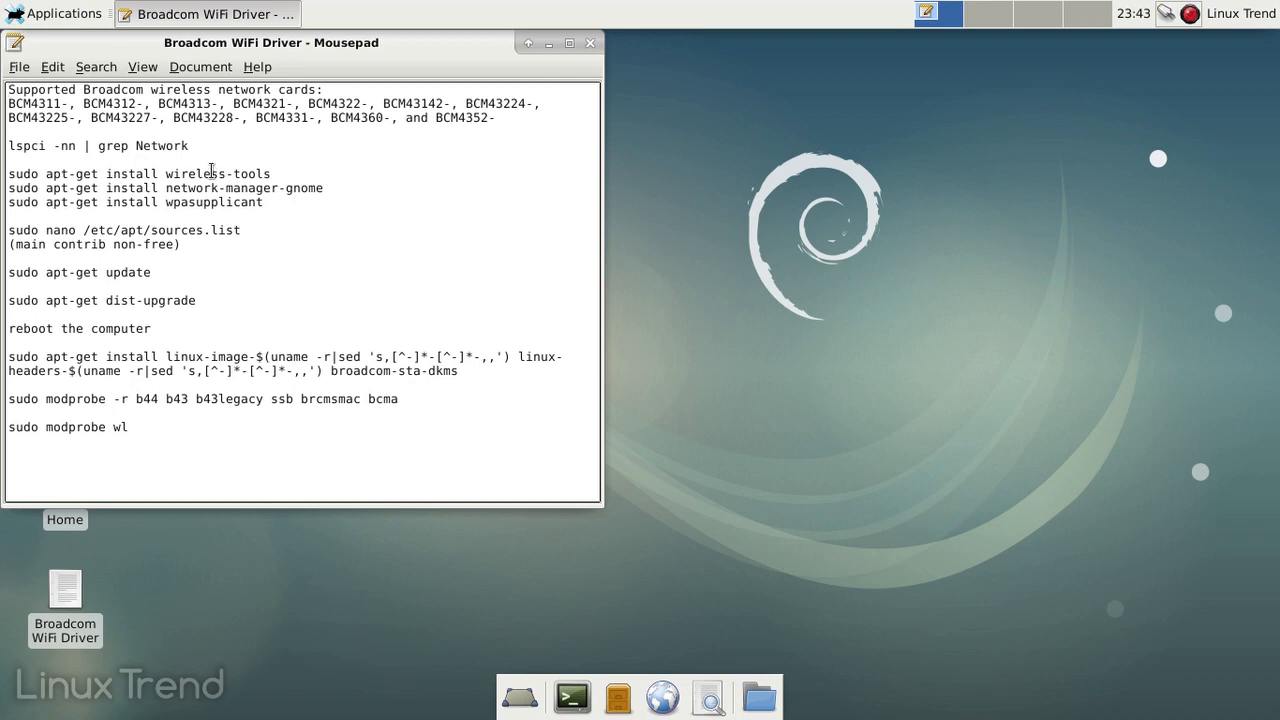
click(54, 12)
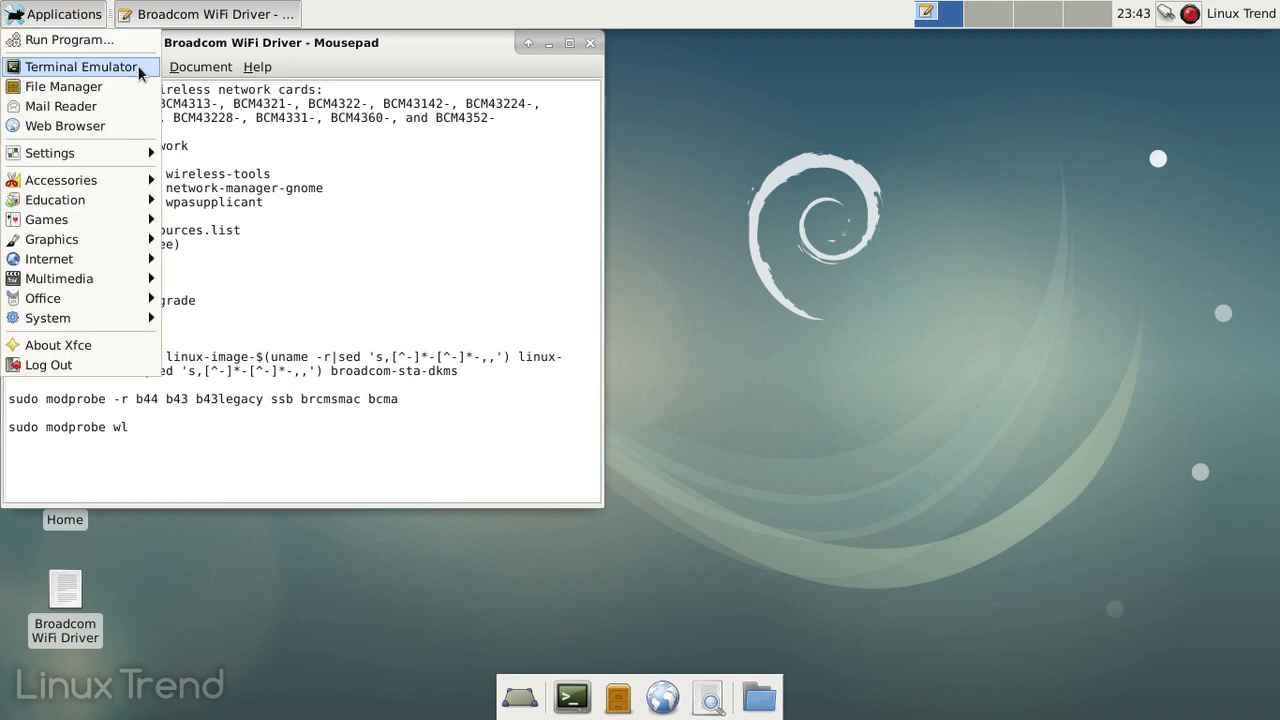
click(80, 66)
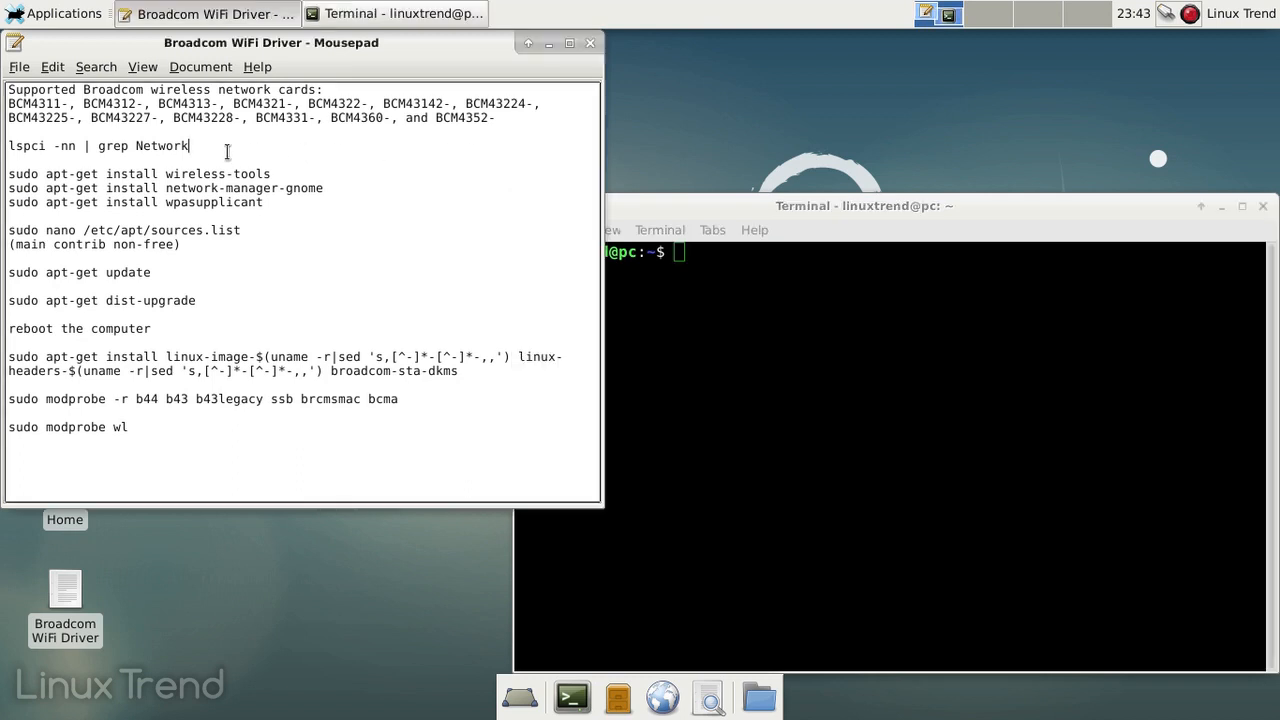
Run lspci -nn | grep Network and match the BCM43142 chip against the supported cards list.
triple_click(96, 144)
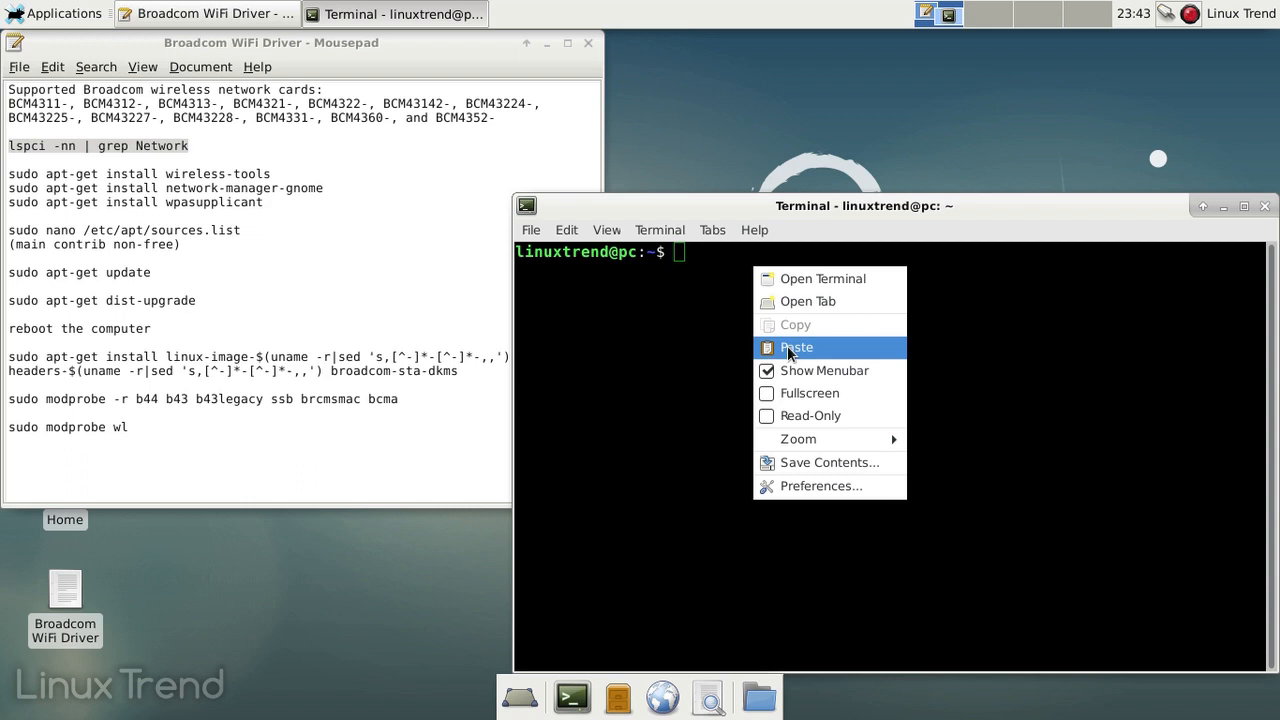
click(796, 348)
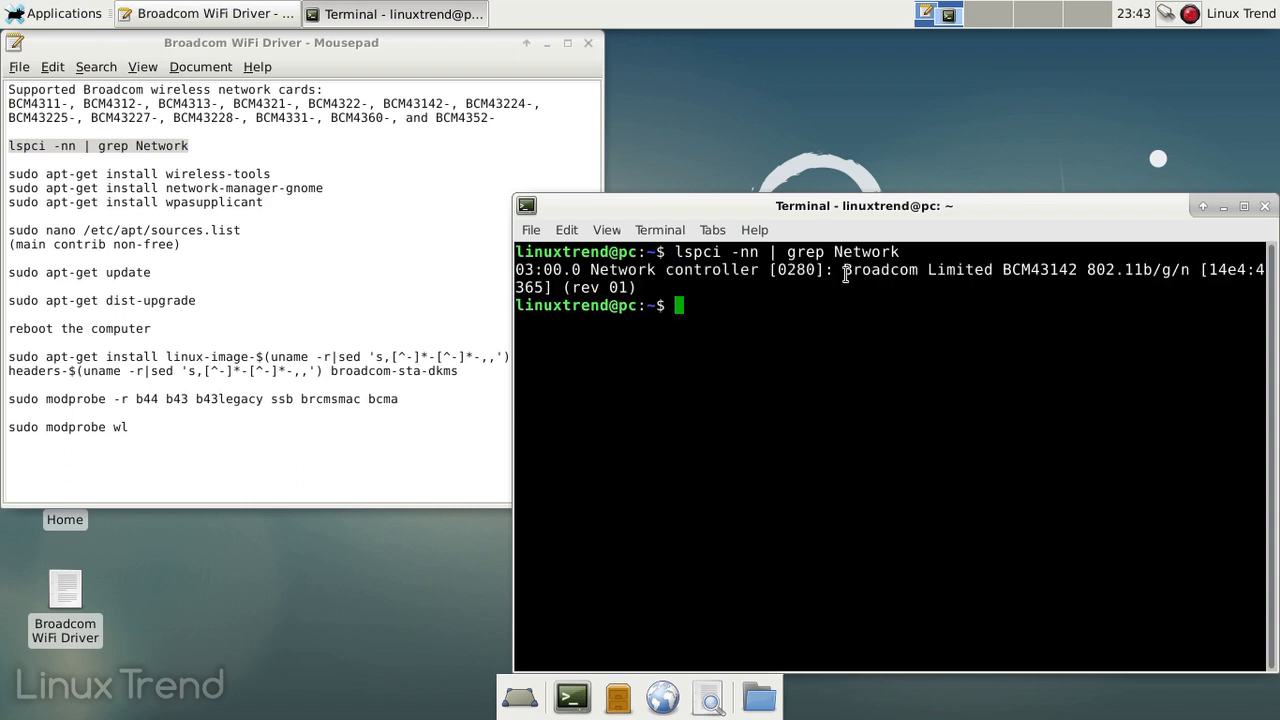
double_click(878, 268)
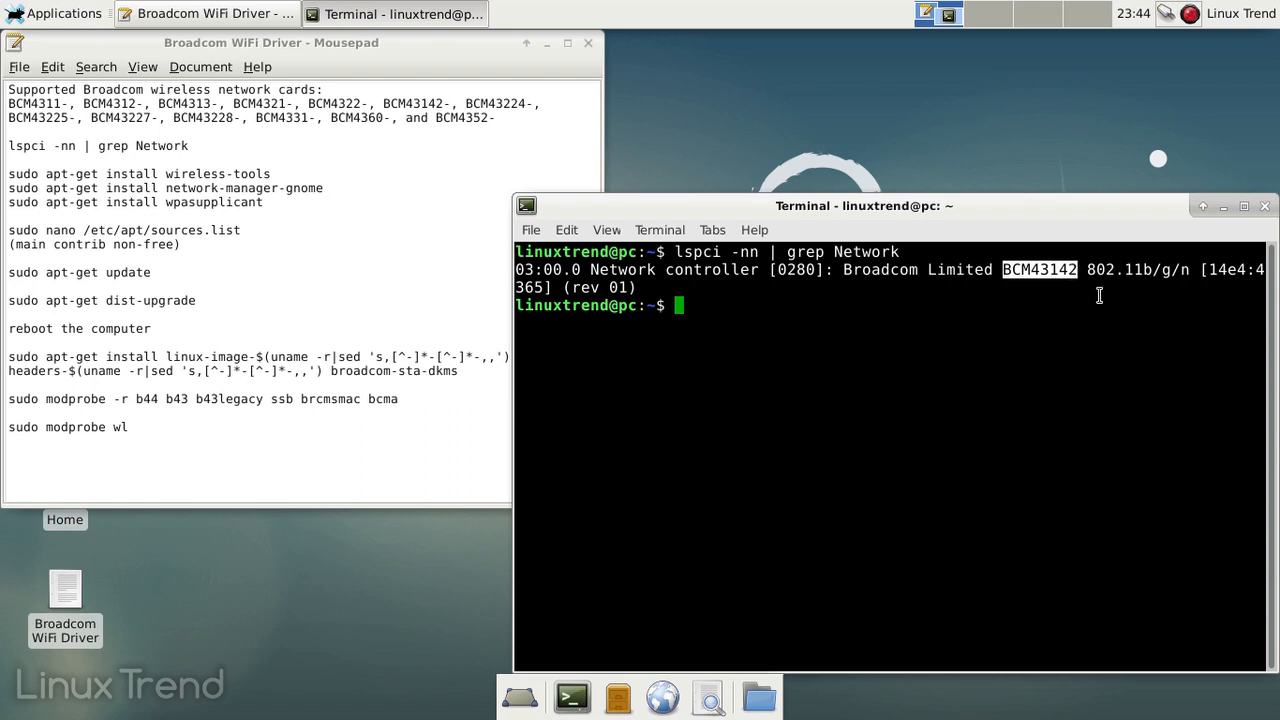
mouse_move(1090, 302)
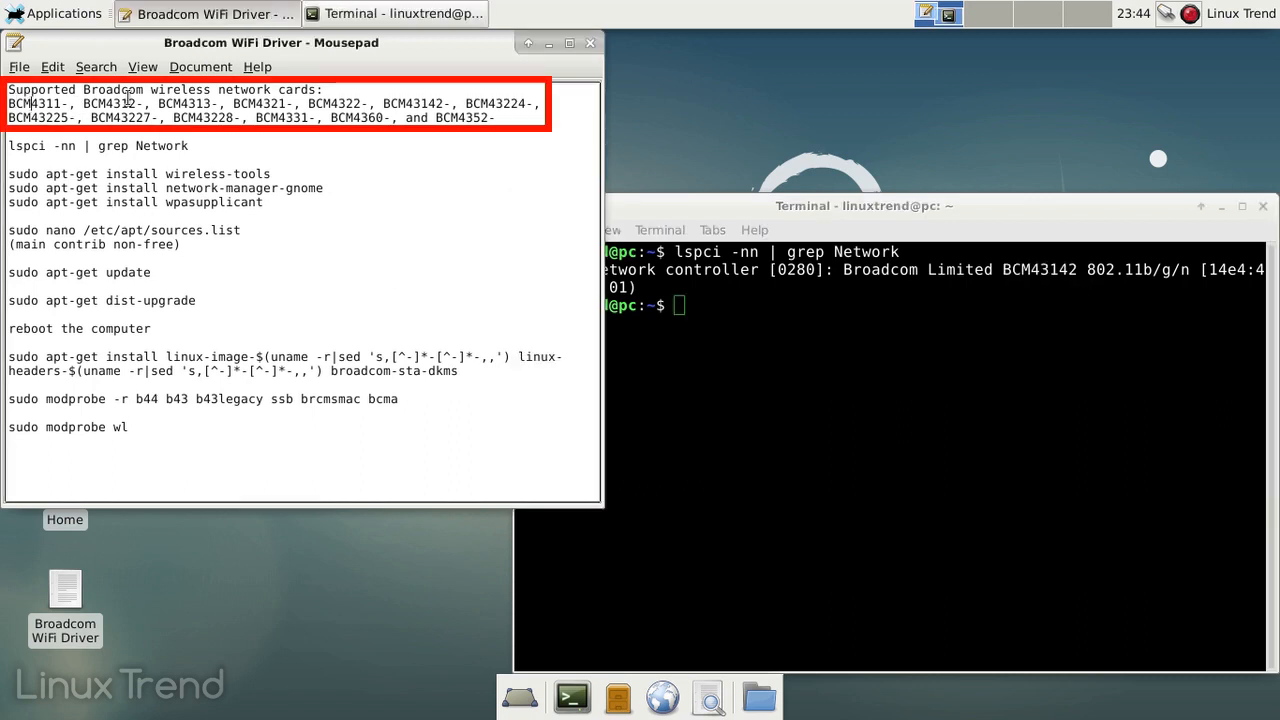
double_click(412, 104)
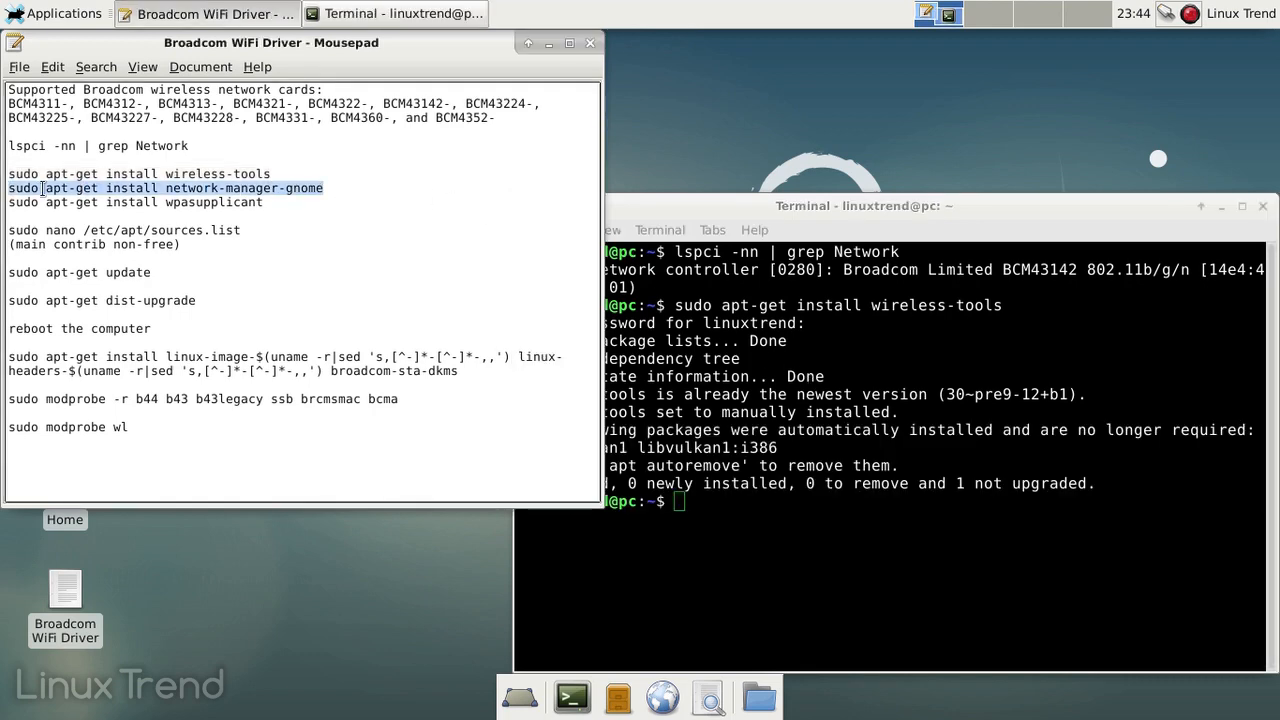
Run sudo apt-get install network-manager-gnome, reported as already the newest version.
text(sudo apt-get install network-manager-gnome)
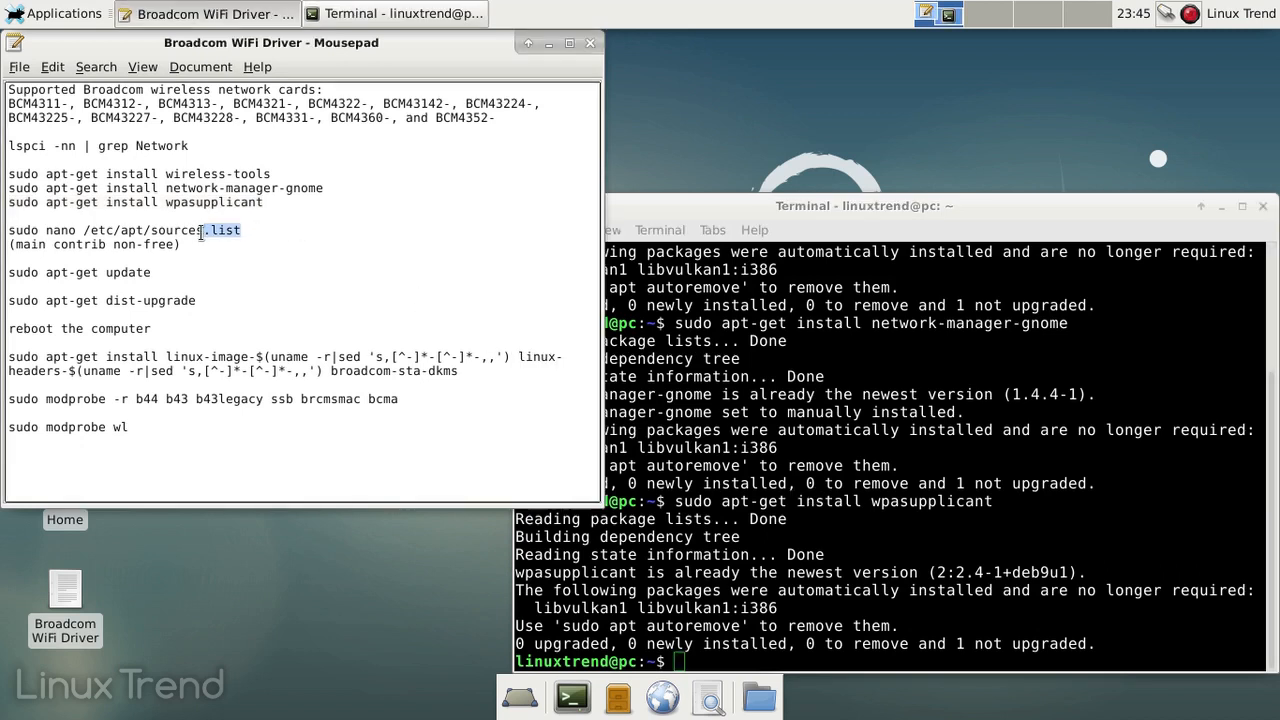
Edit /etc/apt/sources.list in nano, adding 'contrib non-free' to each deb line, and save it.
triple_click(124, 230)
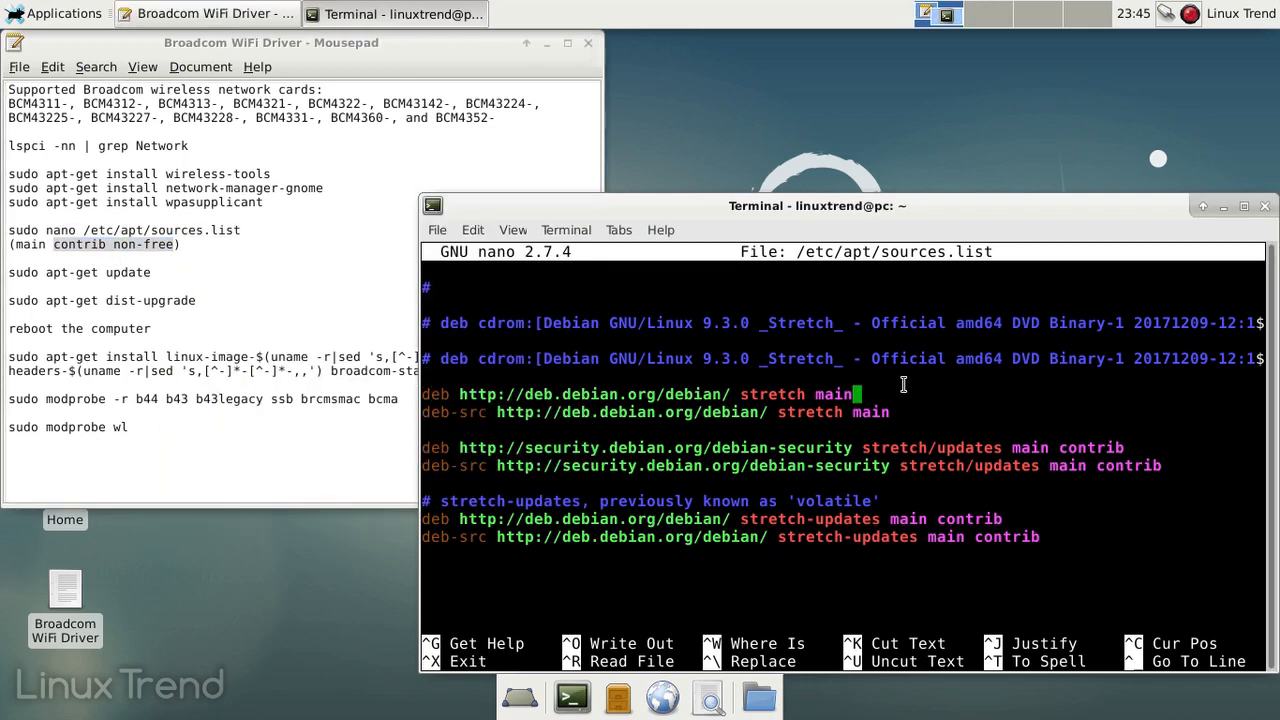
right_click(900, 412)
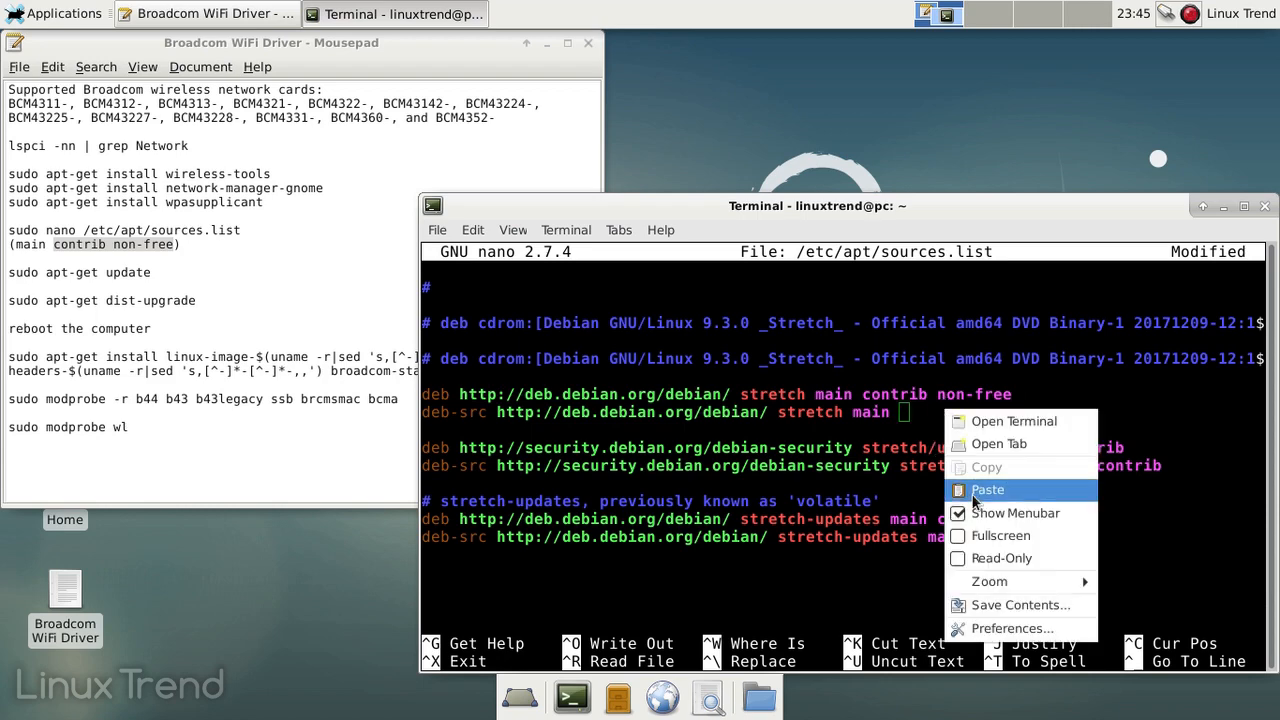
click(988, 490)
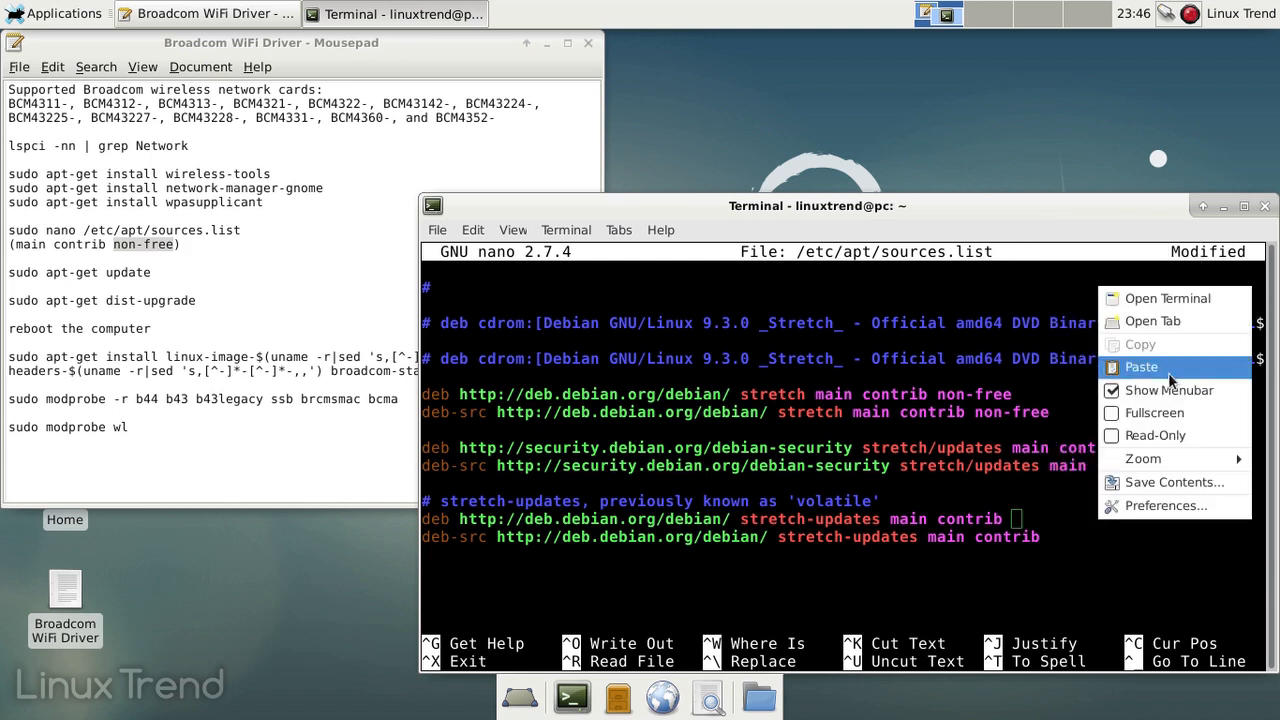
click(1140, 368)
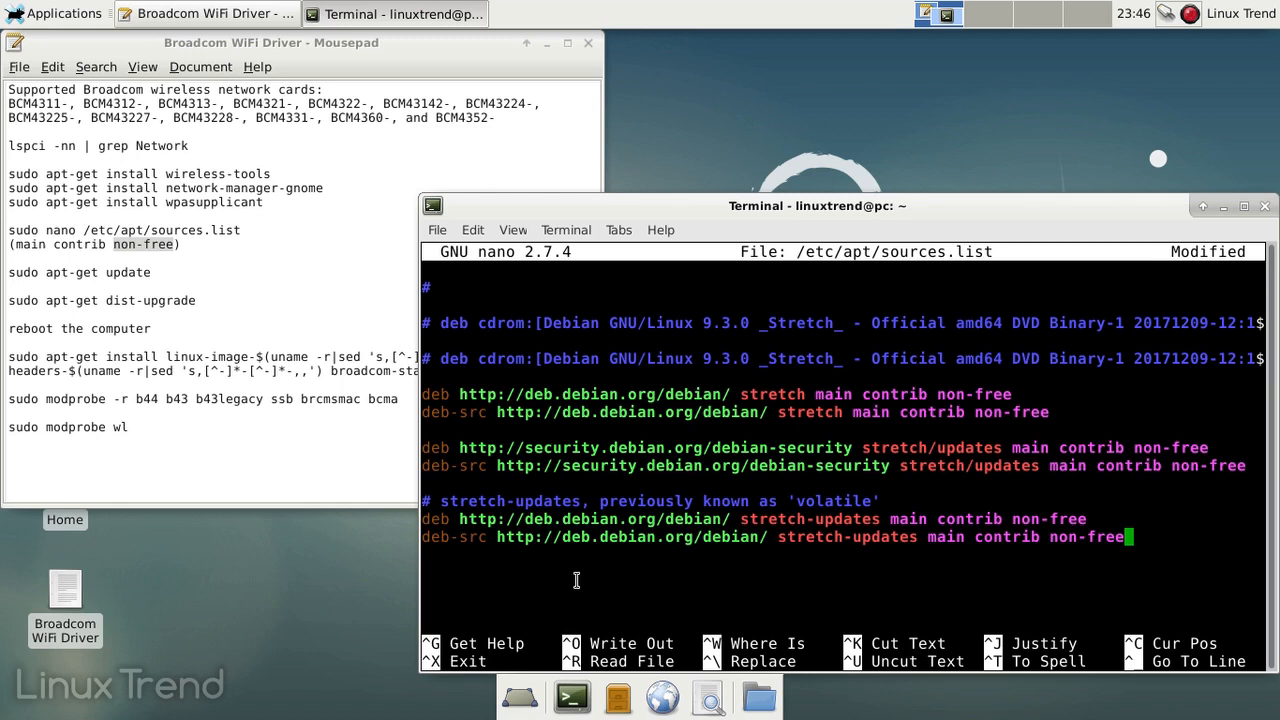
key(ctrl+o)
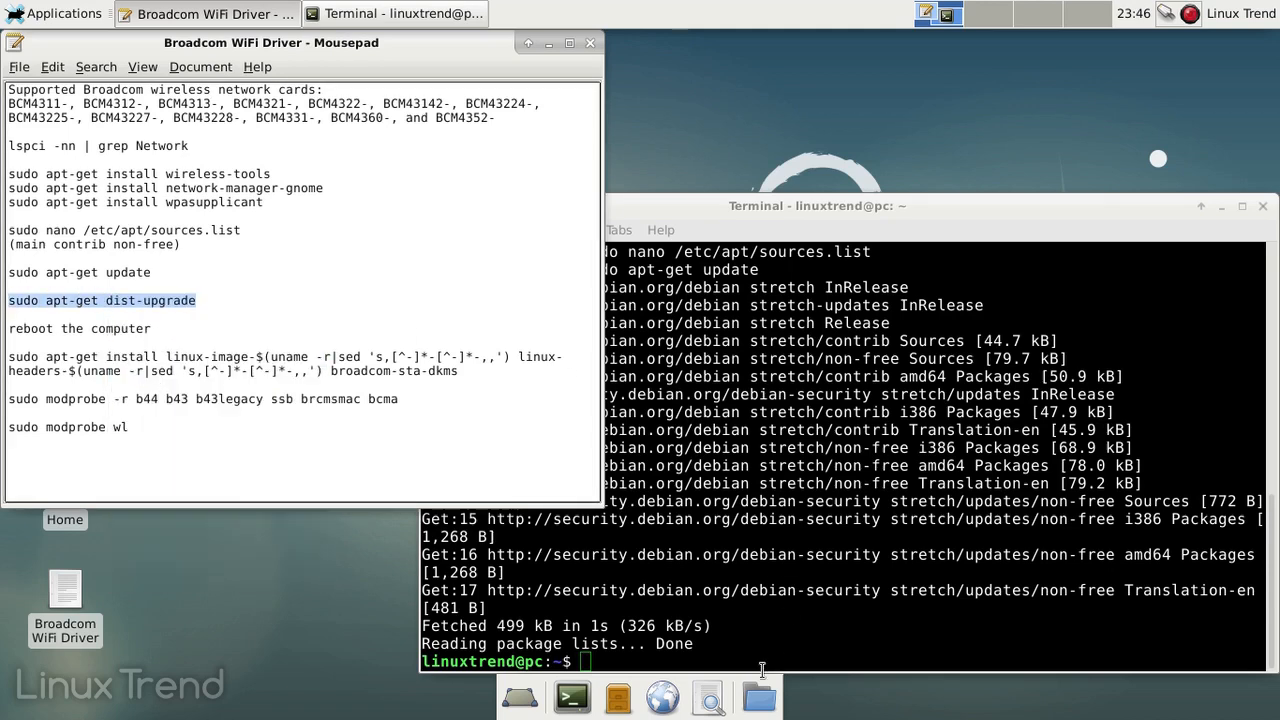
Run sudo apt-get dist-upgrade answering Y, then restart the computer from the session menu.
text(sudo apt-get dist-upgrade)
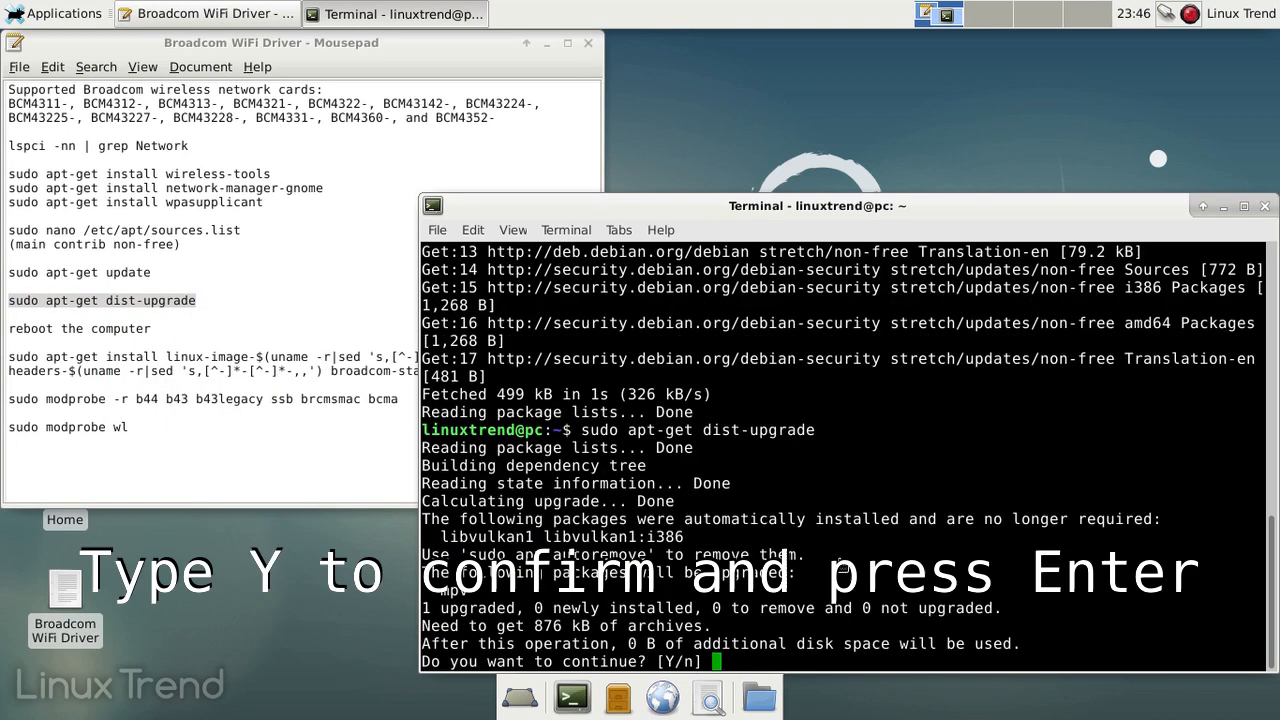
text(y)
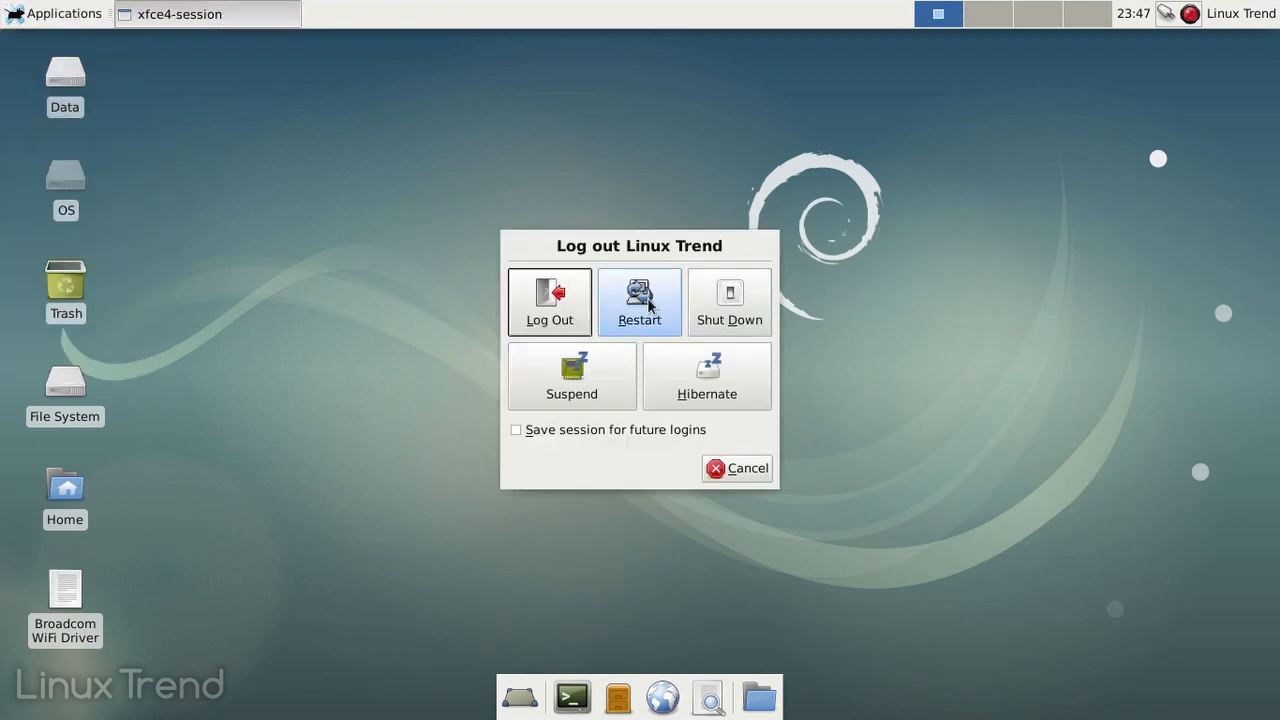
click(748, 468)
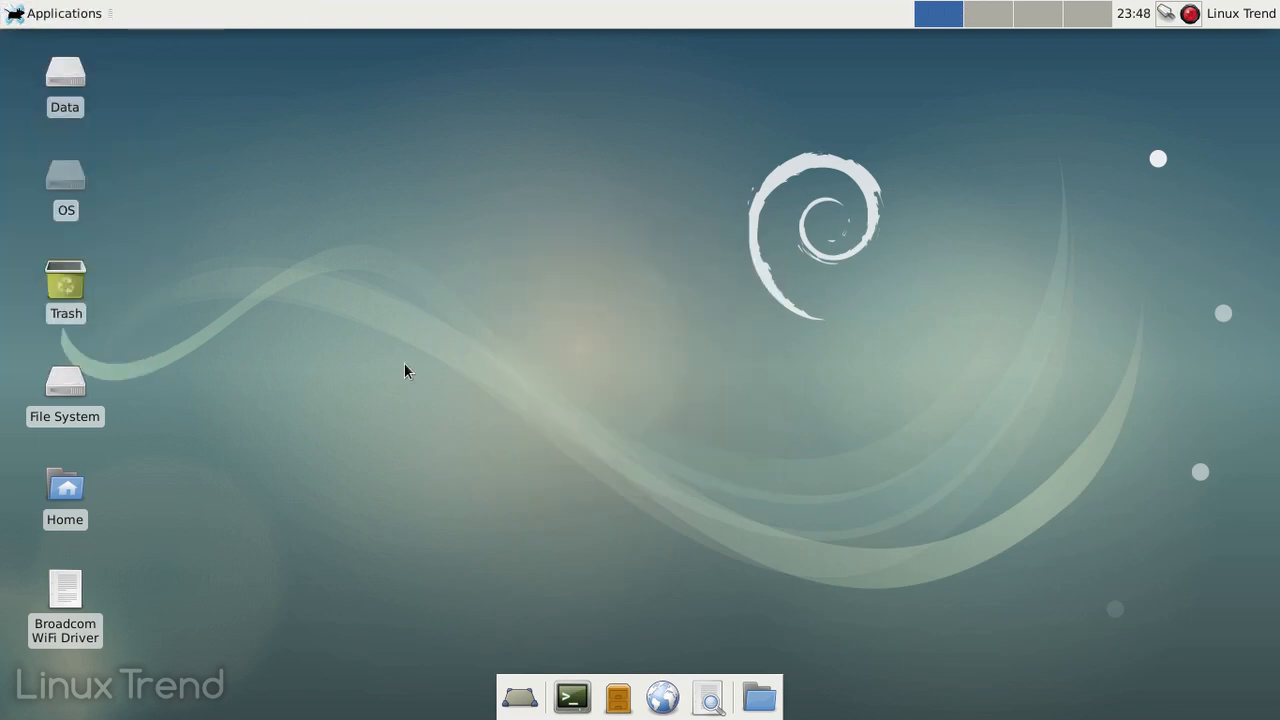
After reboot, reopen the notes and run the linux-headers/broadcom-sta-dkms install in a new terminal.
double_click(64, 588)
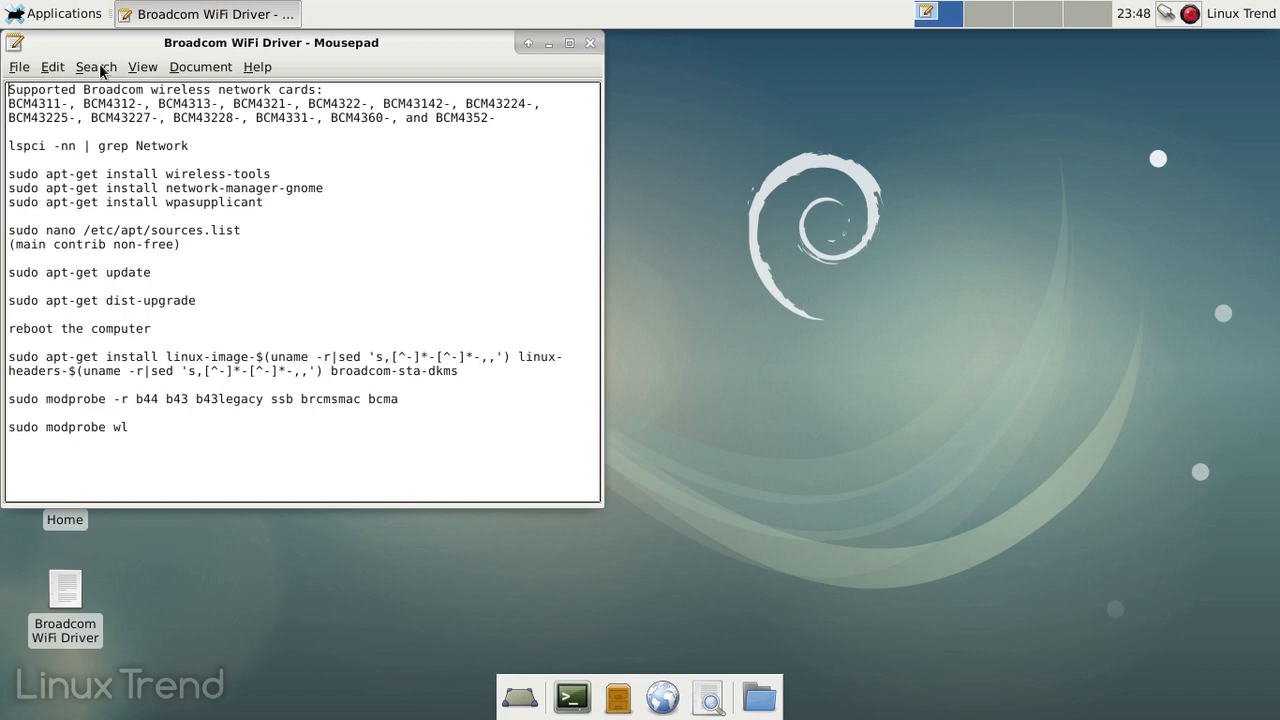
click(572, 696)
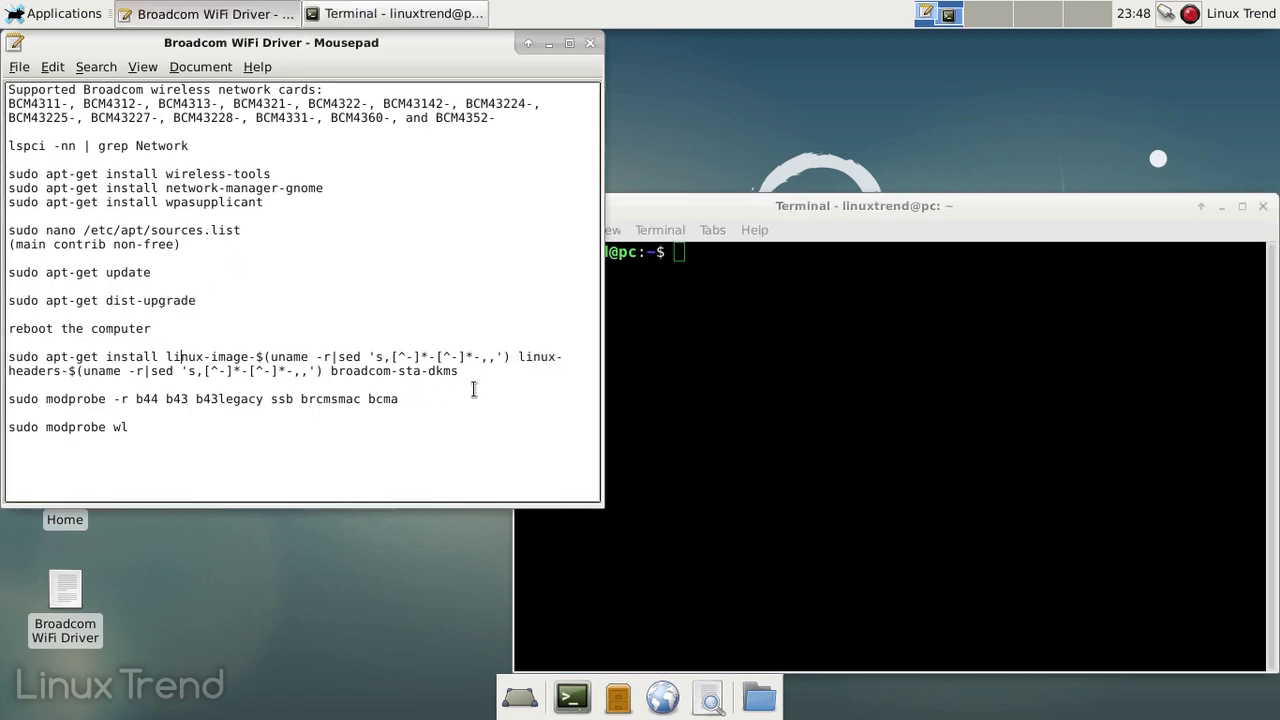
right_click(176, 356)
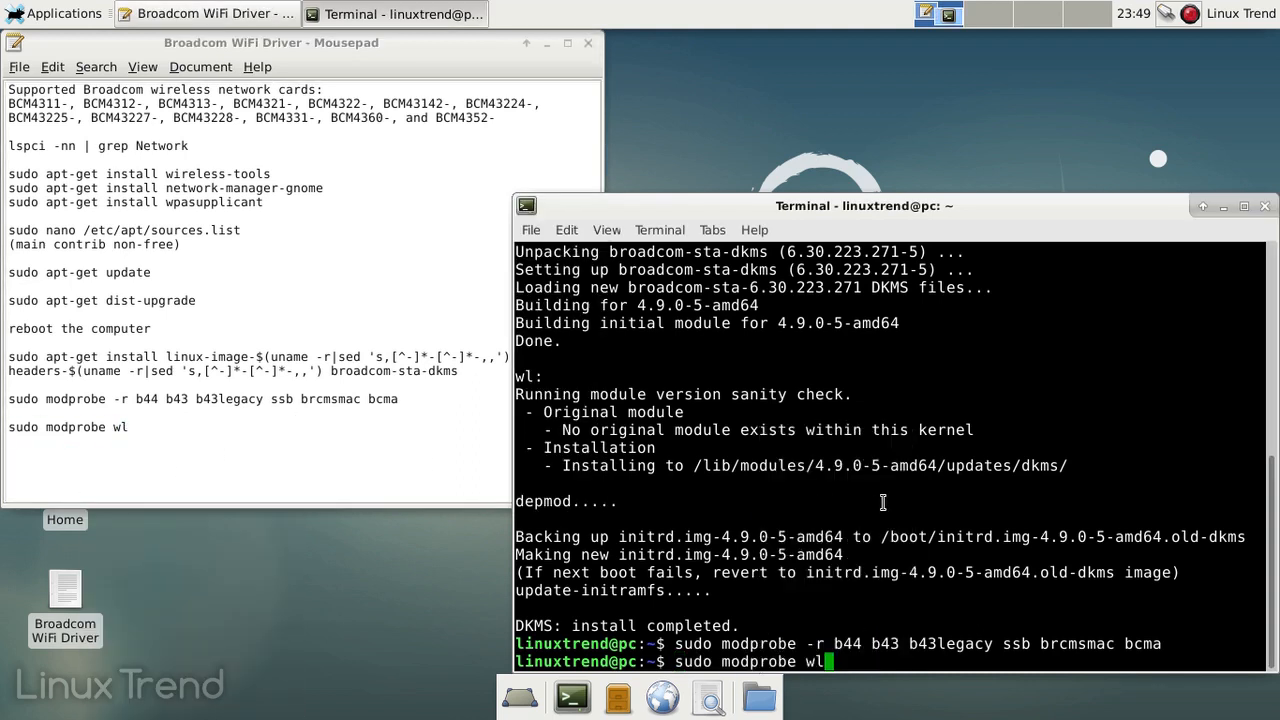
Run sudo modprobe wl to load the driver and close the Mousepad notes.
key(Return)
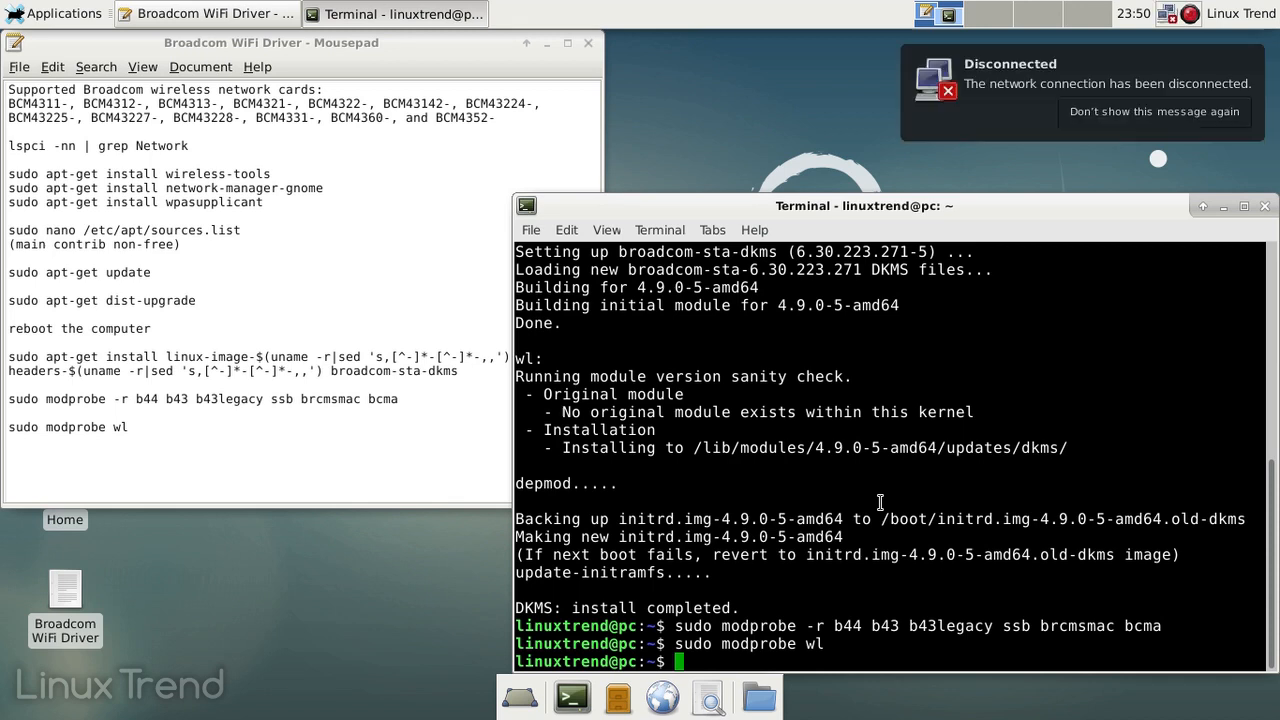
mouse_move(908, 480)
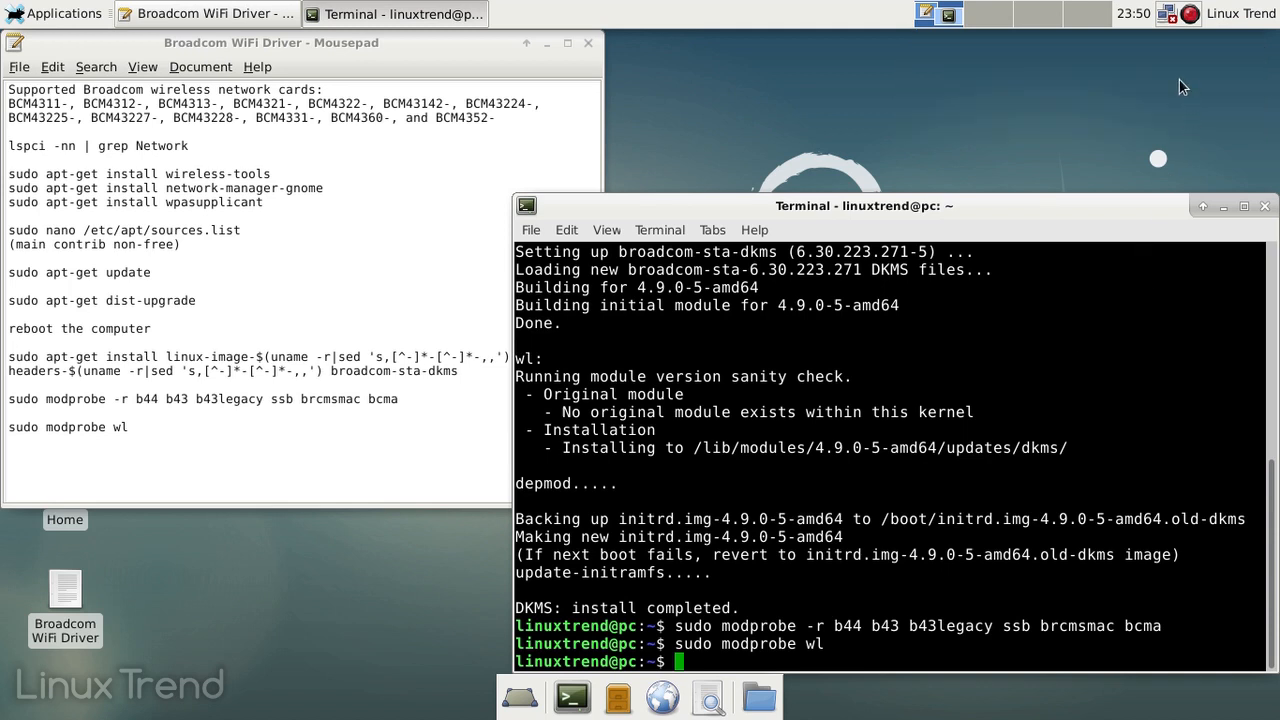
click(1168, 12)
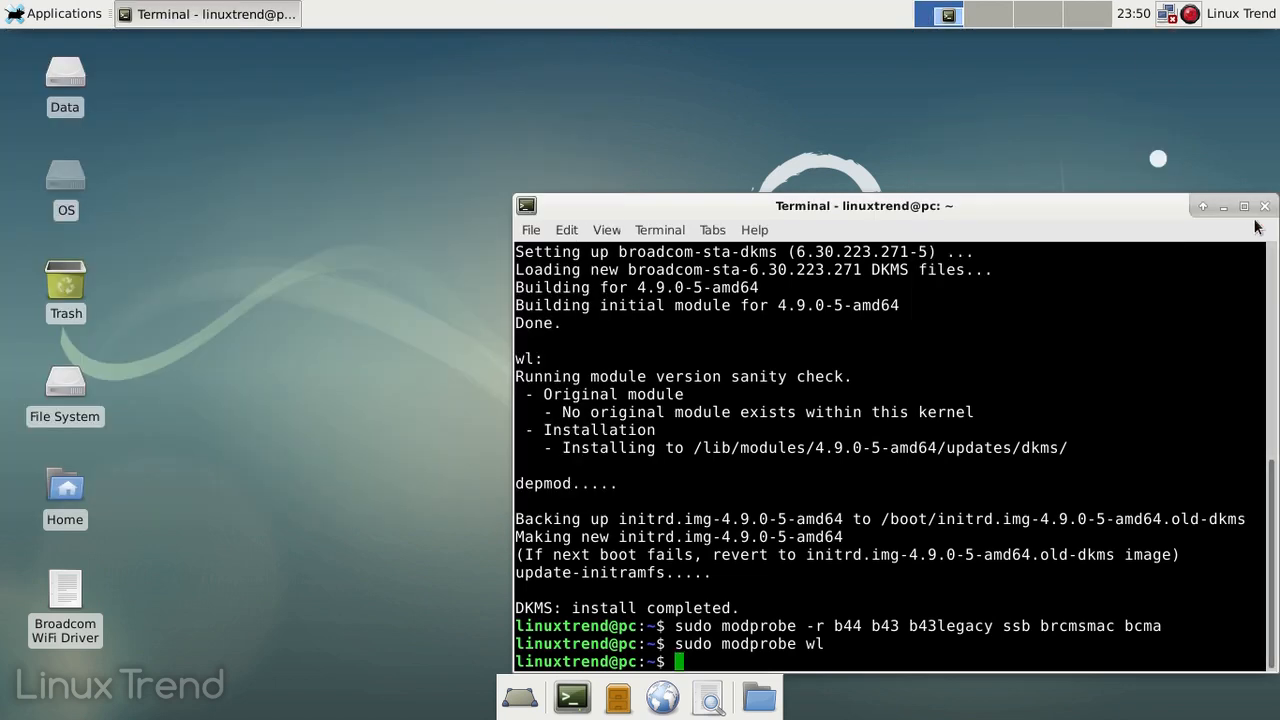
Connect to the kma885 wireless network from the tray menu using its password.
click(1164, 12)
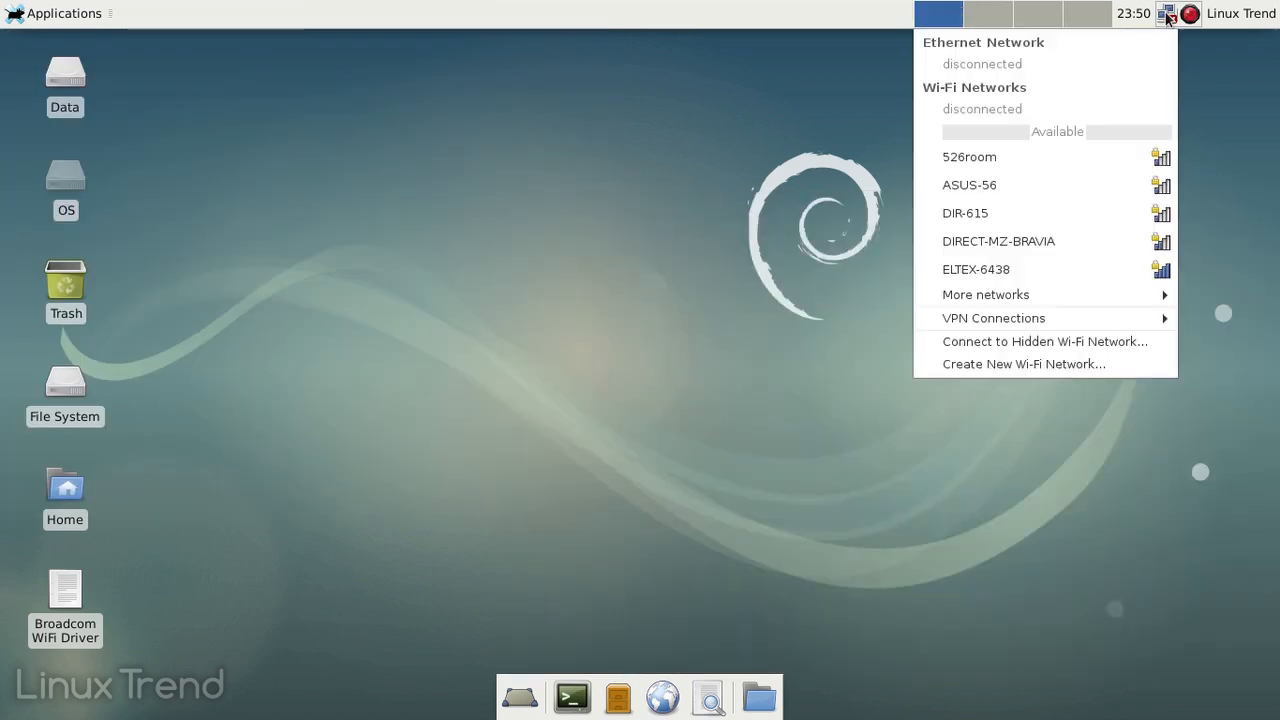
mouse_move(984, 294)
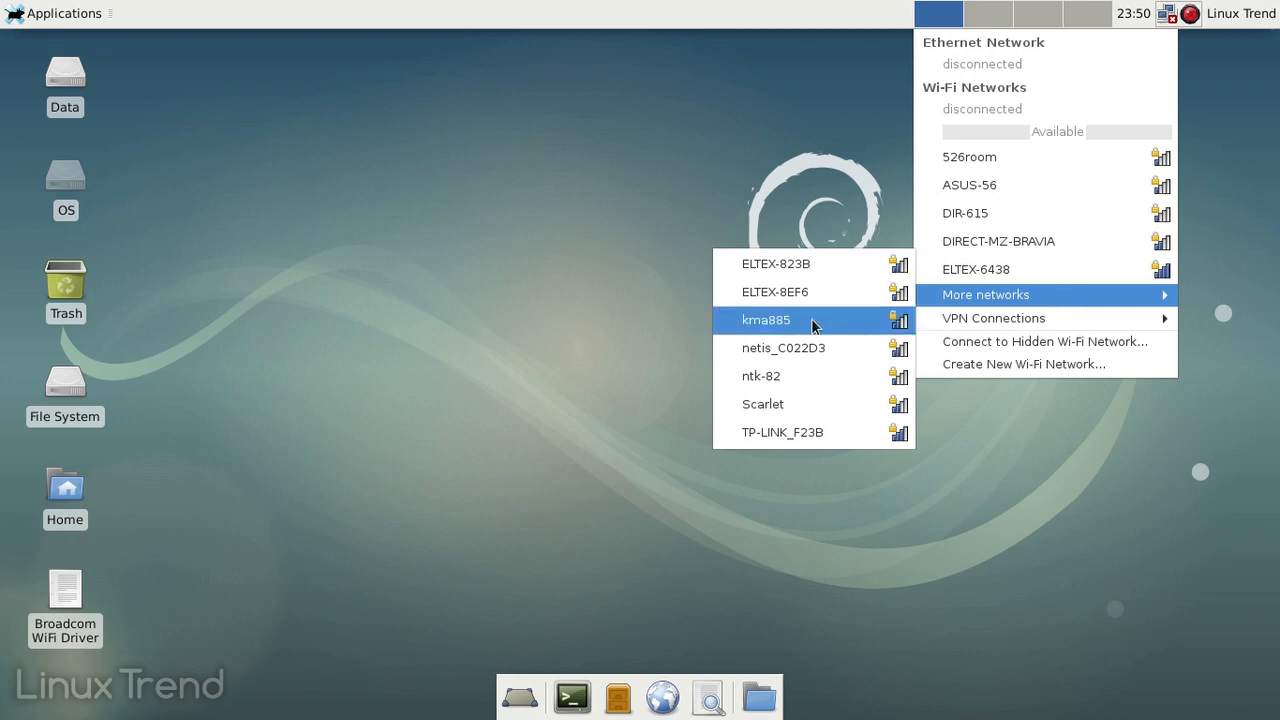
click(764, 320)
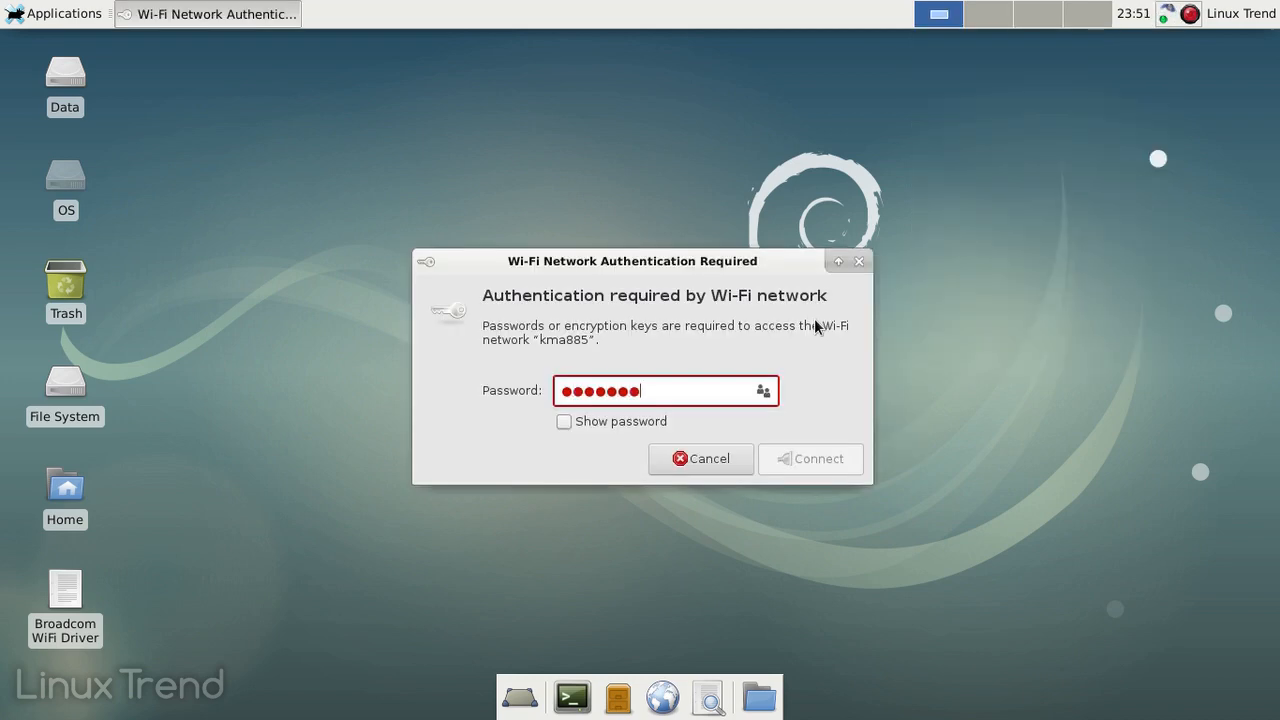
click(810, 458)
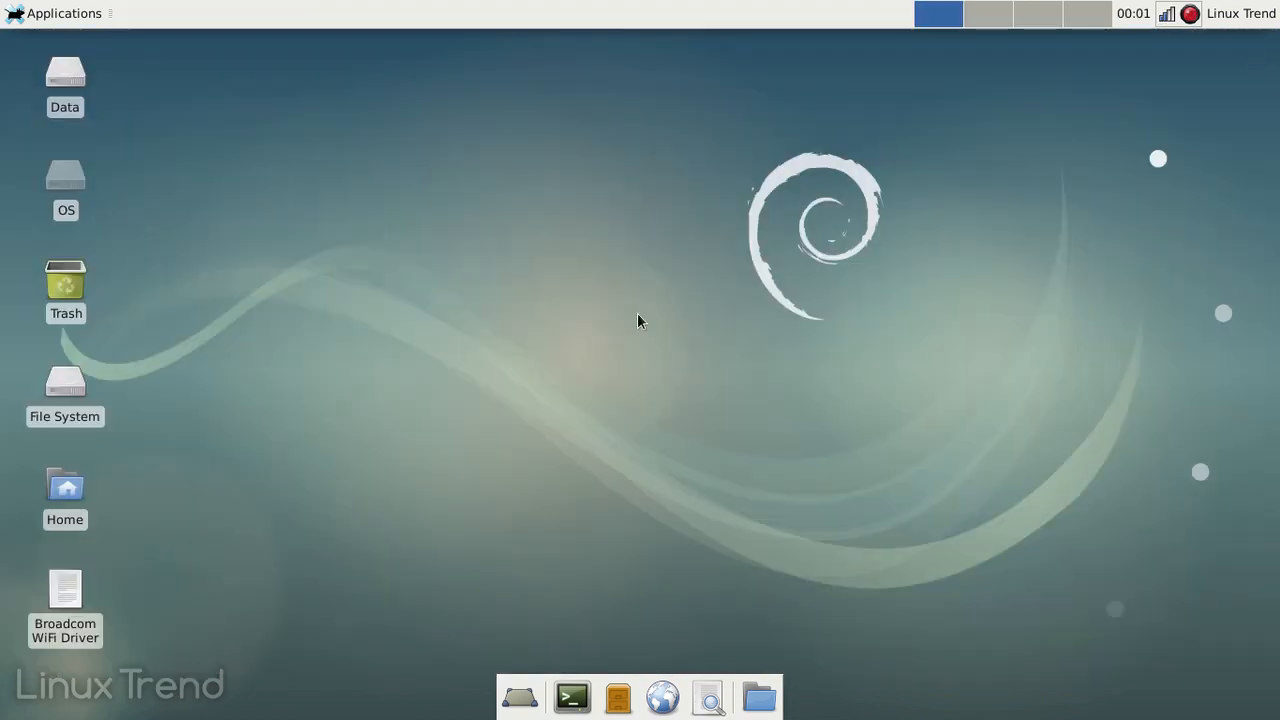
Disconnect from kma885 via the tray icon and bring up the options to disable Wi-Fi.
click(1166, 12)
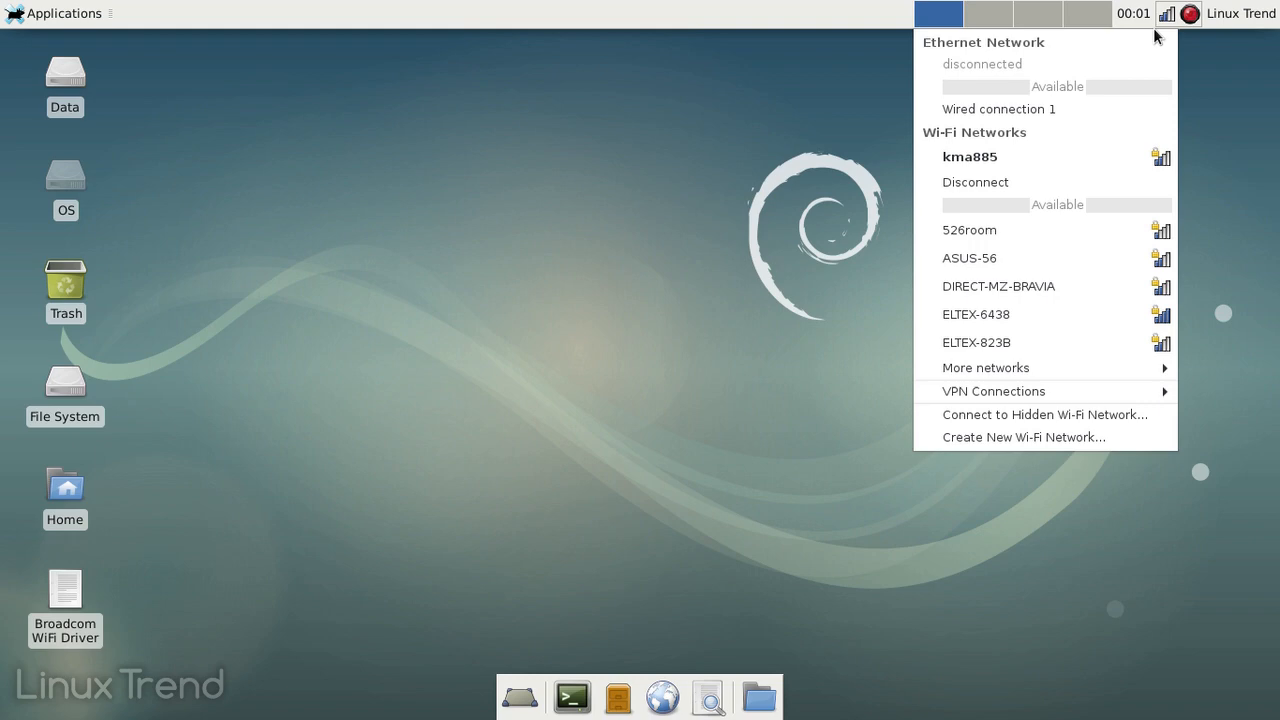
click(976, 182)
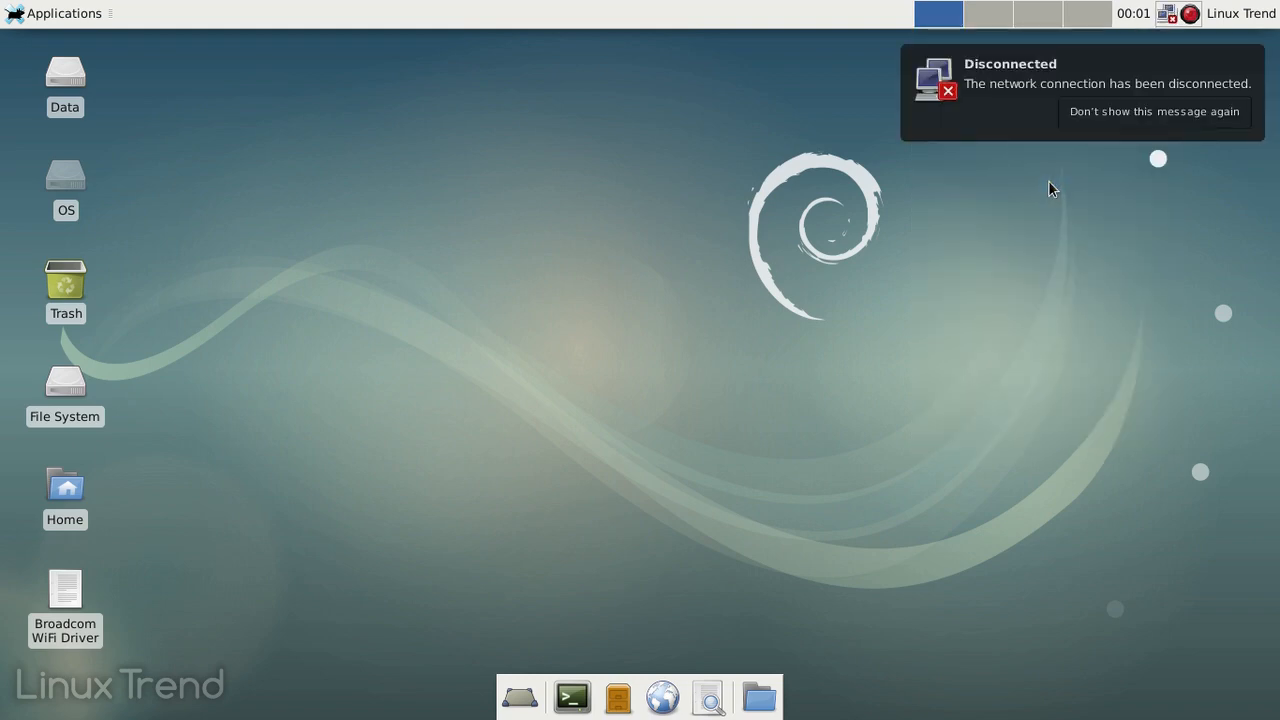
mouse_move(1050, 196)
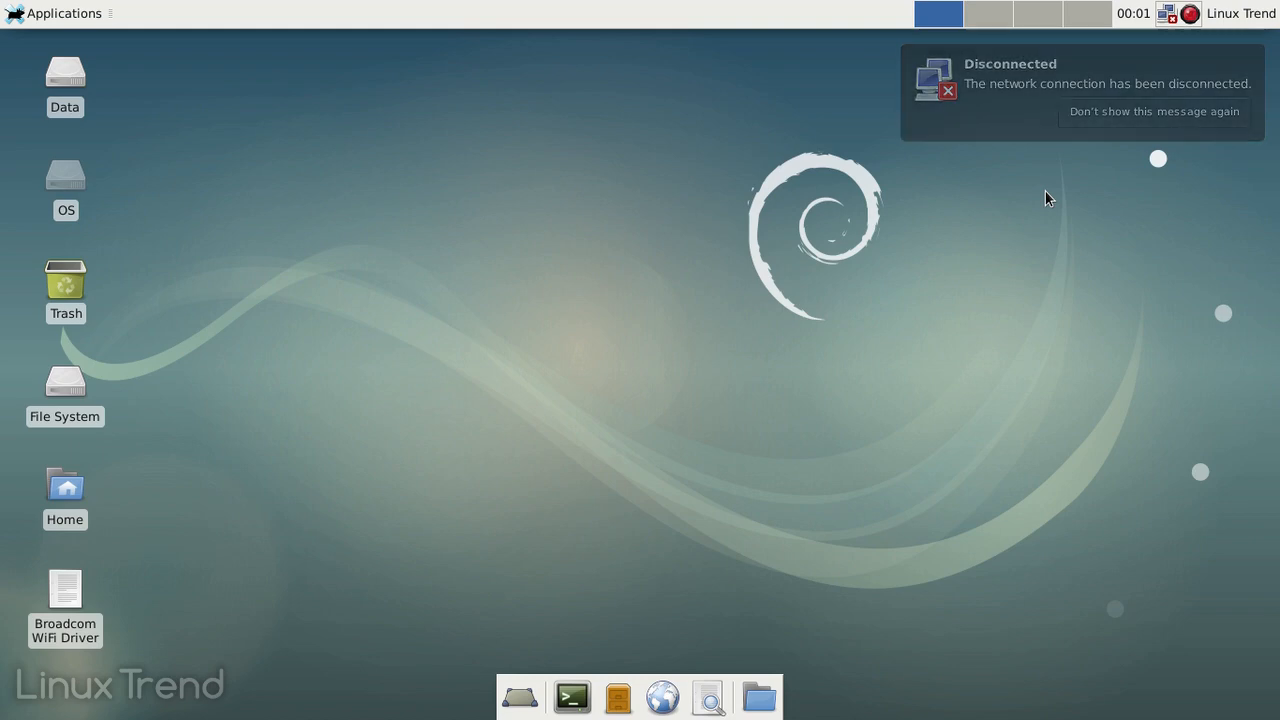
click(1166, 12)
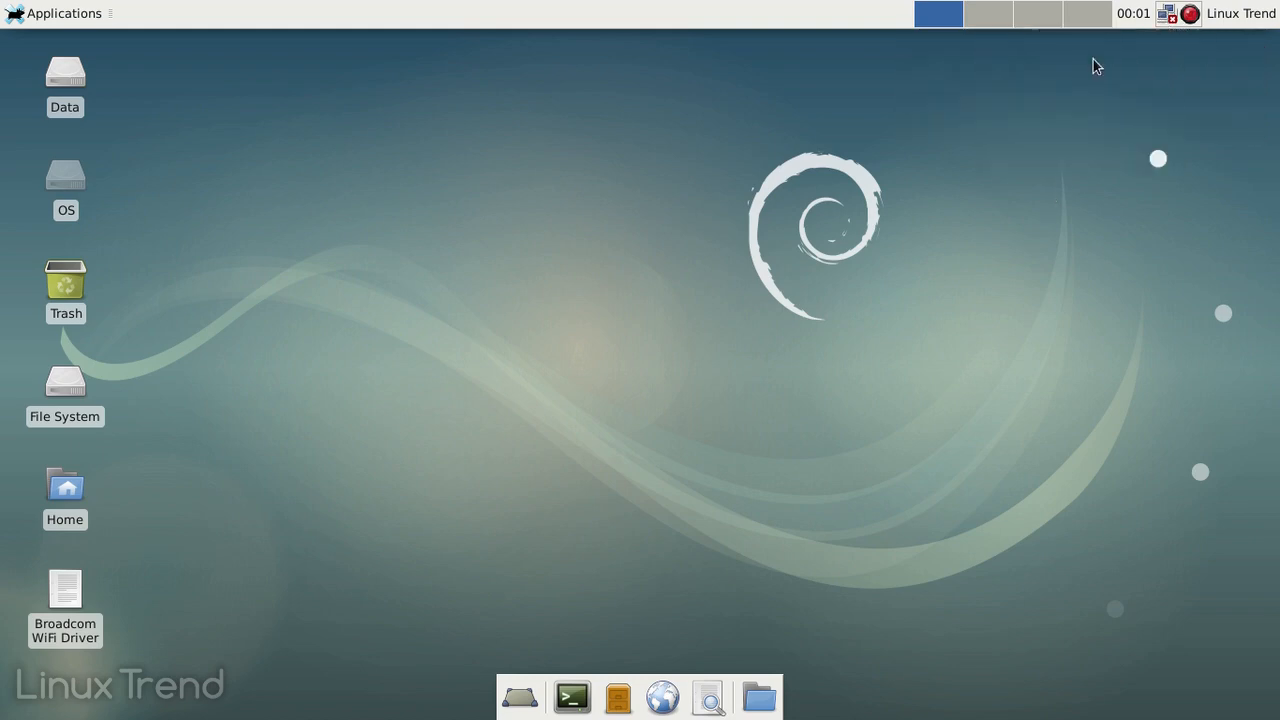
click(1166, 12)
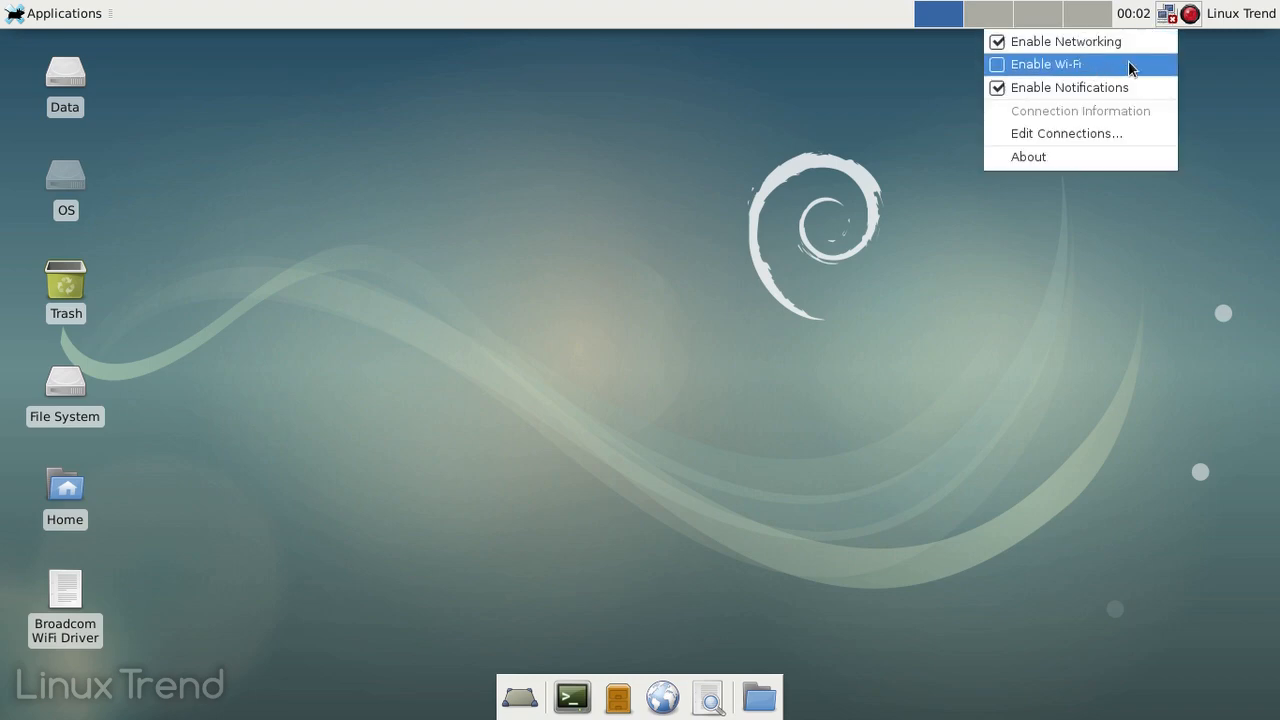